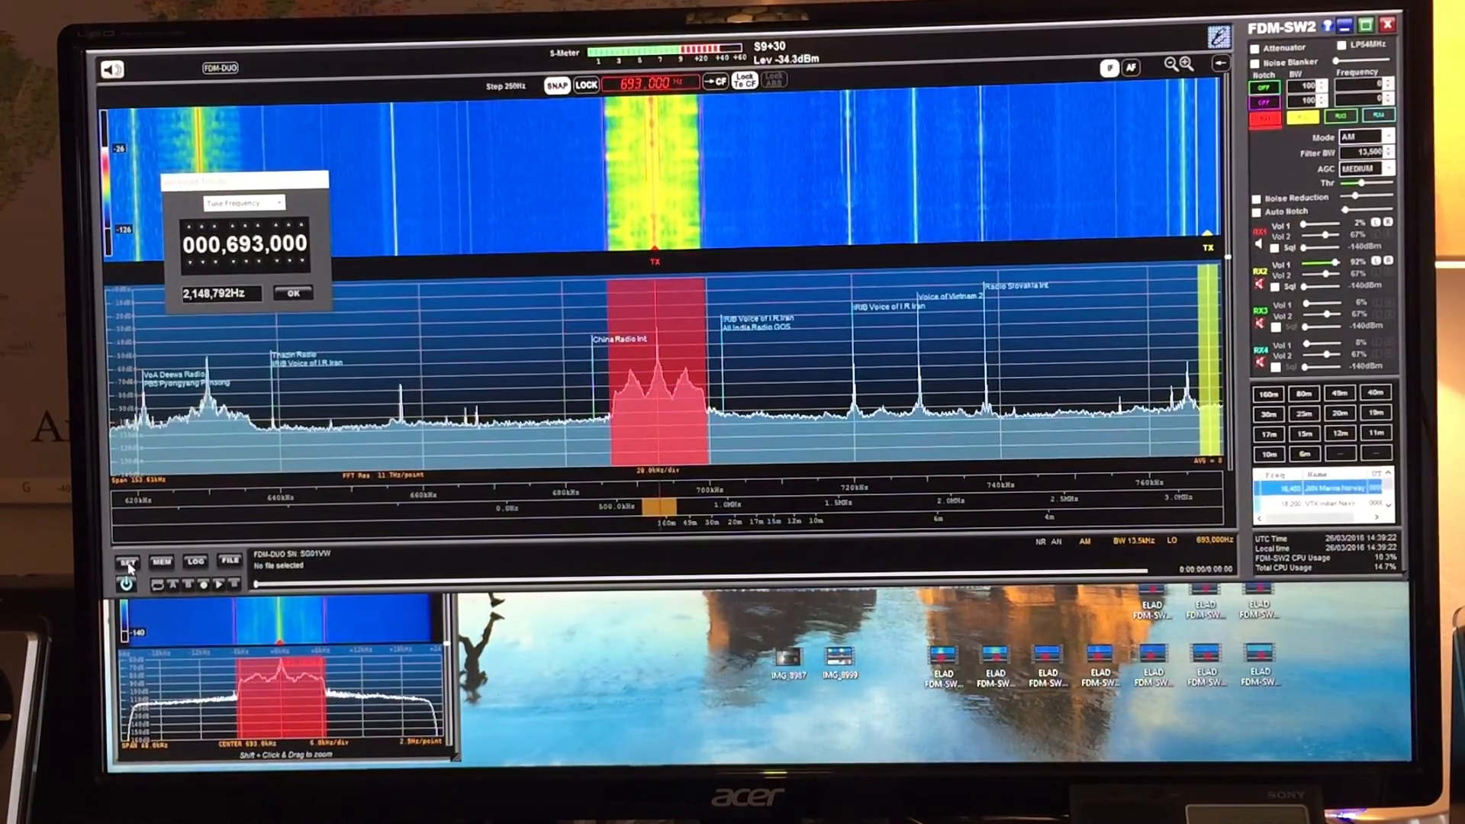
Select the FDMDUO_6144k remote/single-channel acquisition configuration in the Advanced setup.
{"action": "left_click", "coordinate": [127, 561]}
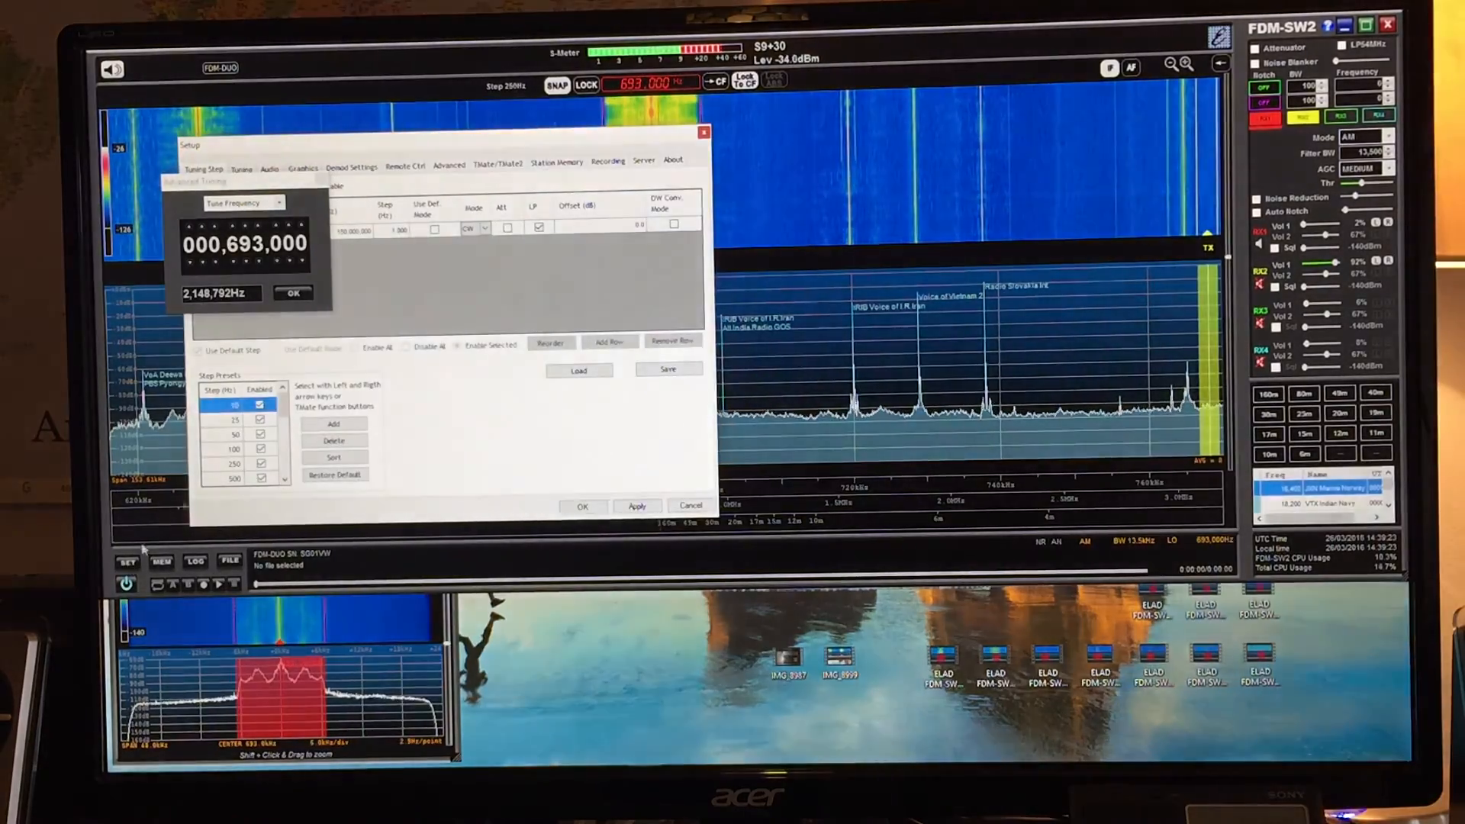
{"action": "left_click", "coordinate": [449, 159]}
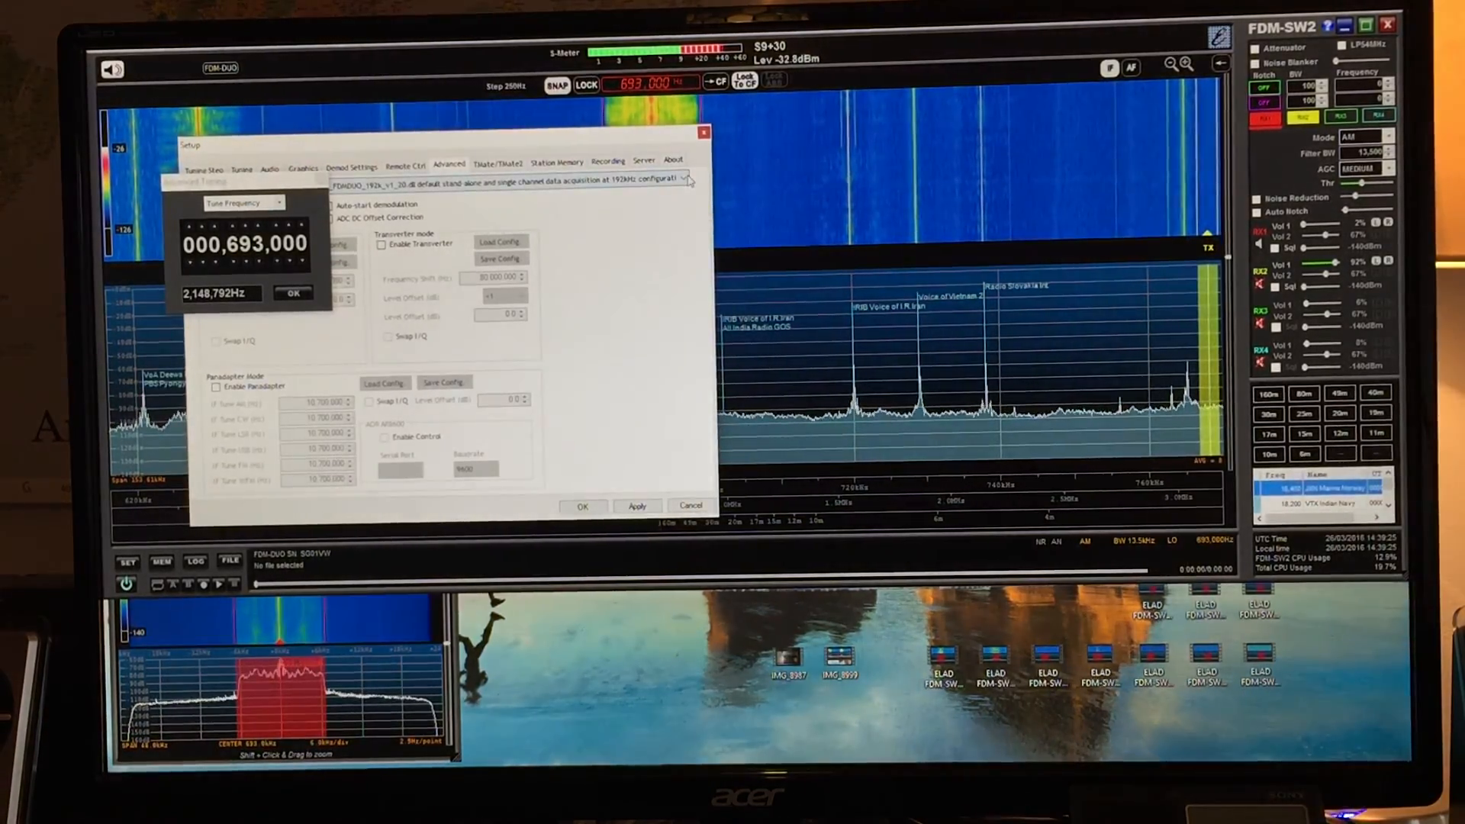
{"action": "left_click", "coordinate": [688, 178]}
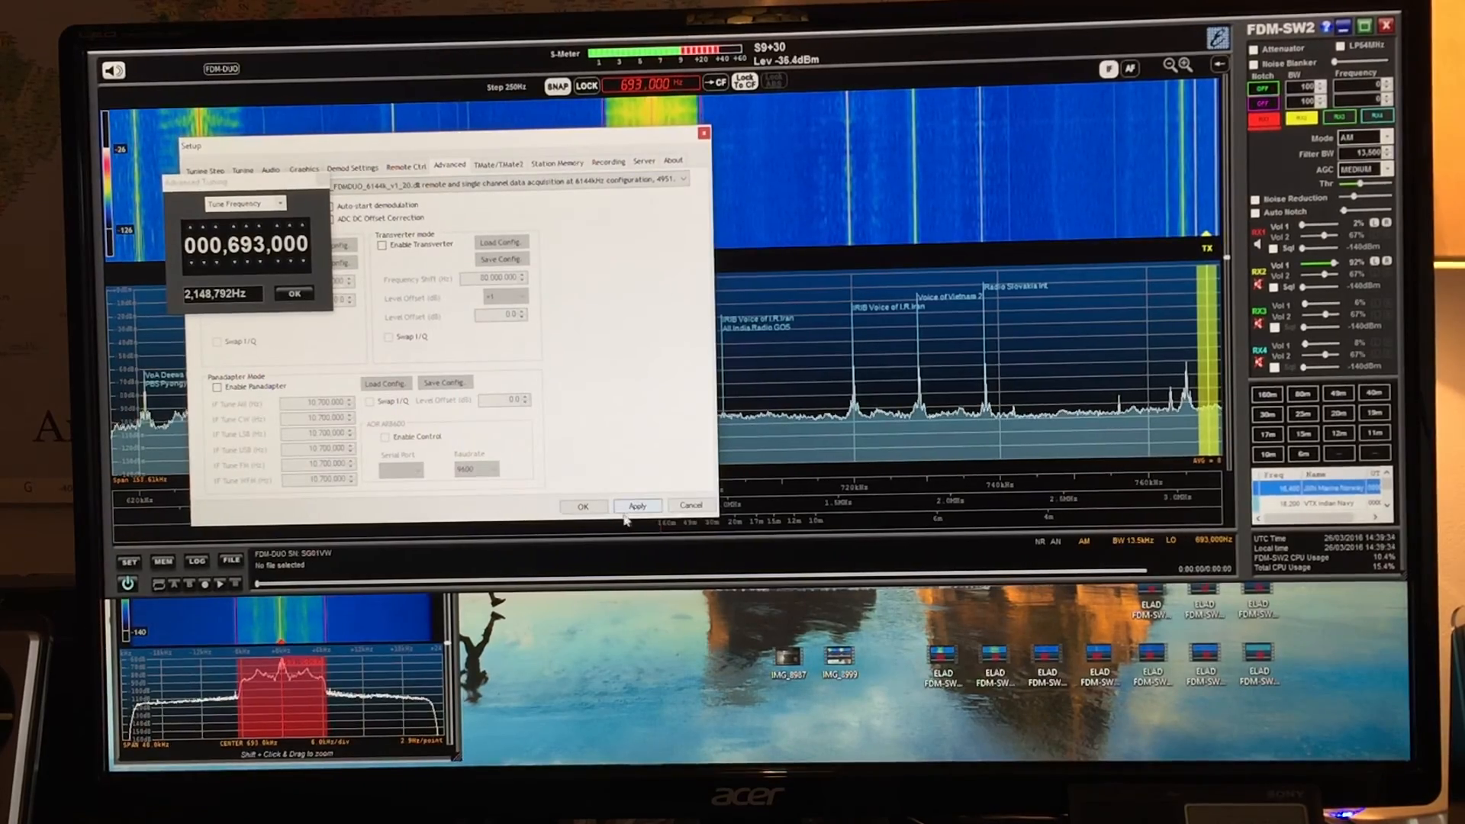
Apply the 6144 kHz configuration and wait for loading to finish.
{"action": "left_click", "coordinate": [637, 505]}
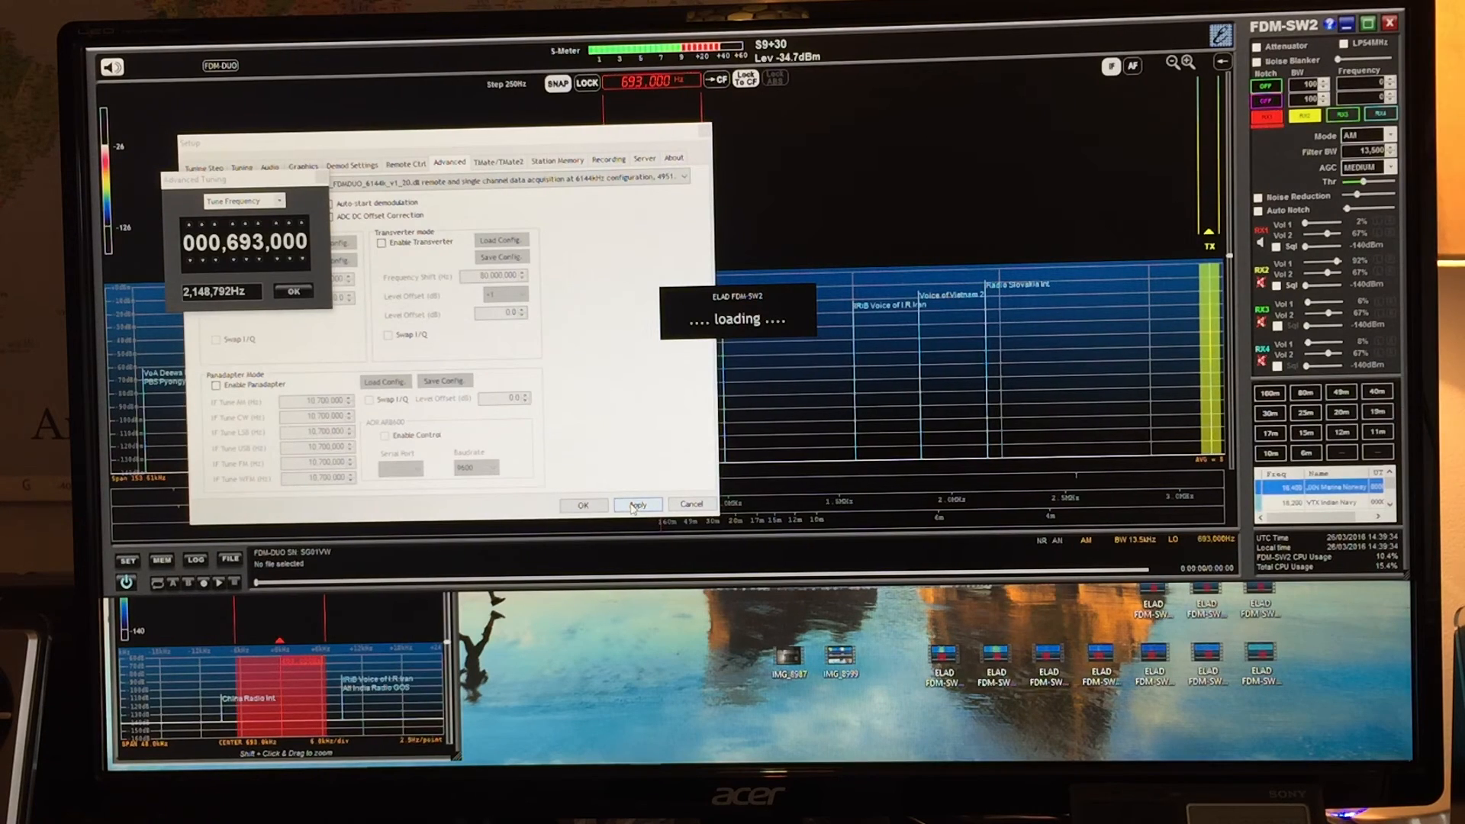
{"action": "left_click", "coordinate": [637, 504]}
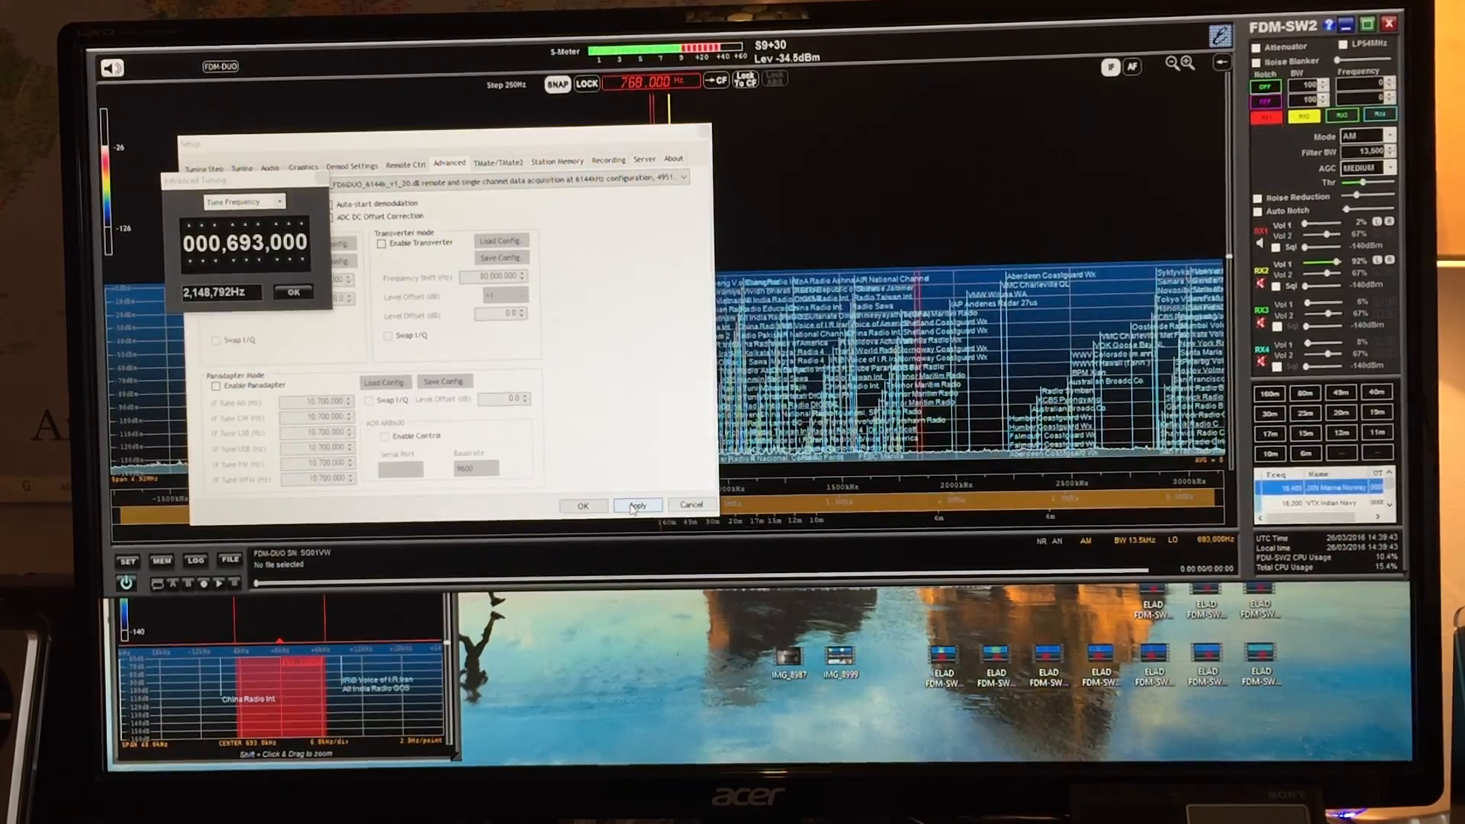
{"action": "left_click", "coordinate": [637, 505]}
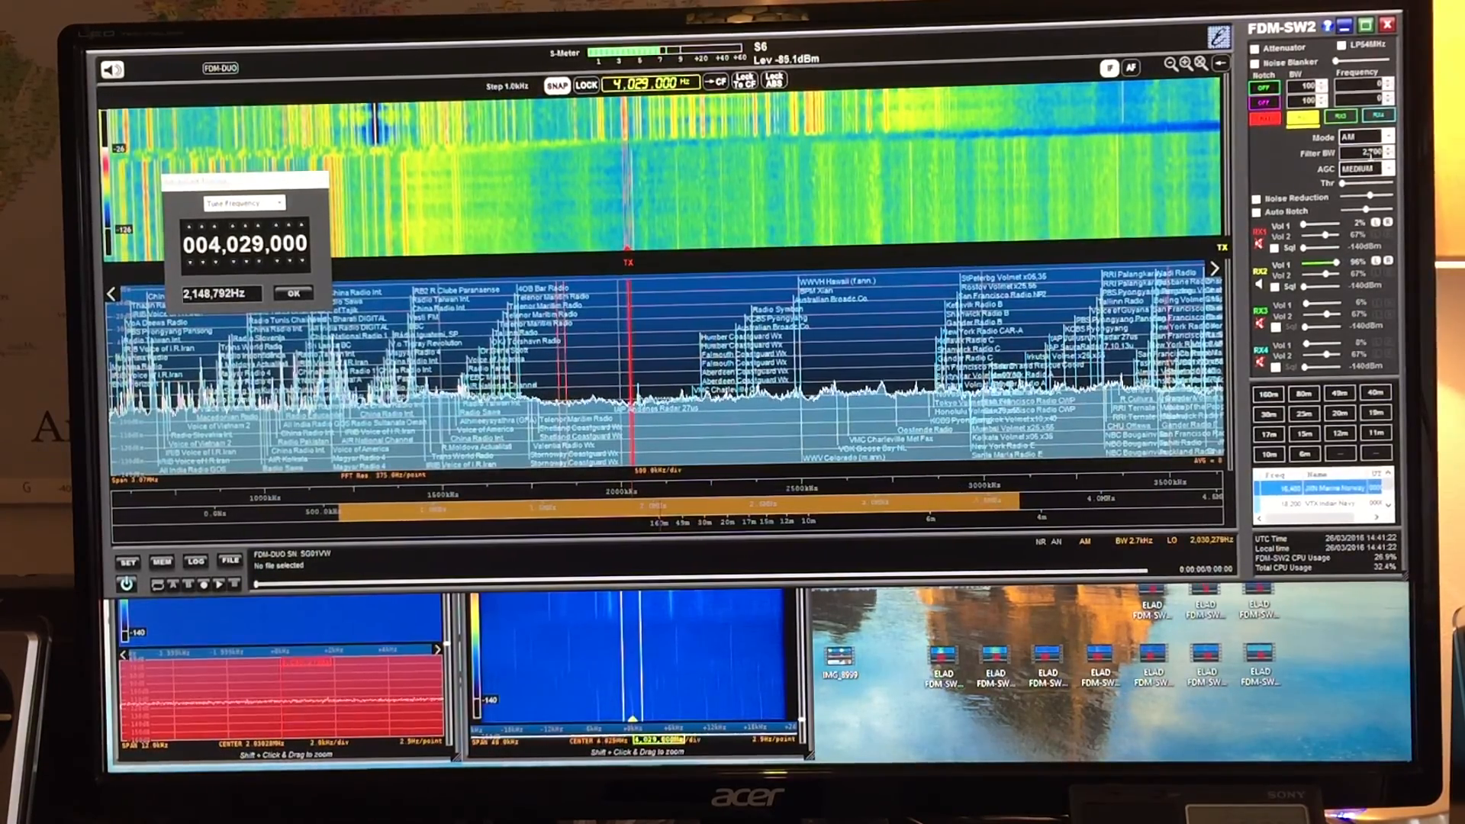
Zoom the spectrum in two levels around the 4029 kHz AM signal.
{"action": "left_click", "coordinate": [1187, 63]}
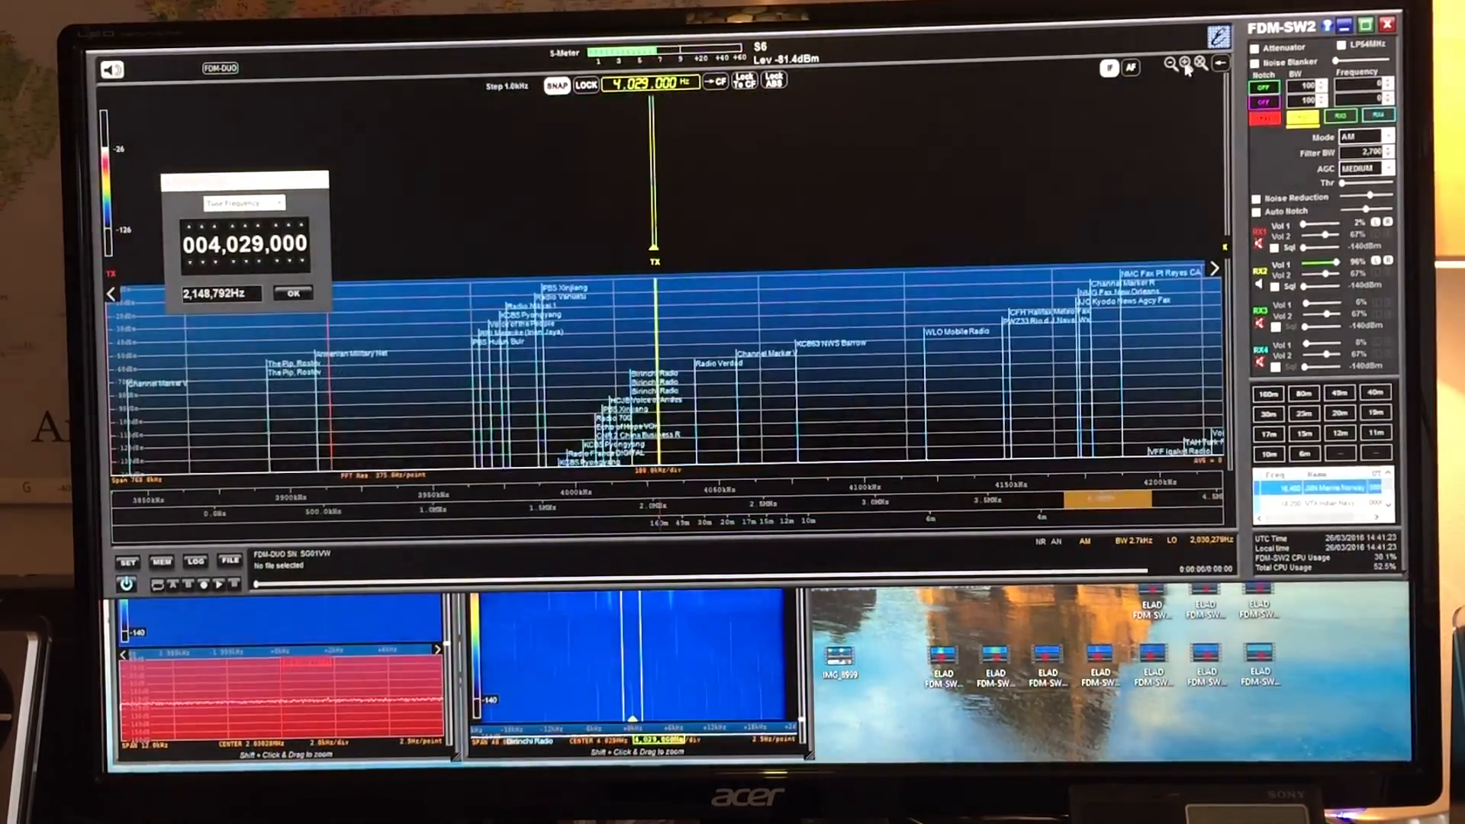
{"action": "left_click", "coordinate": [1186, 63]}
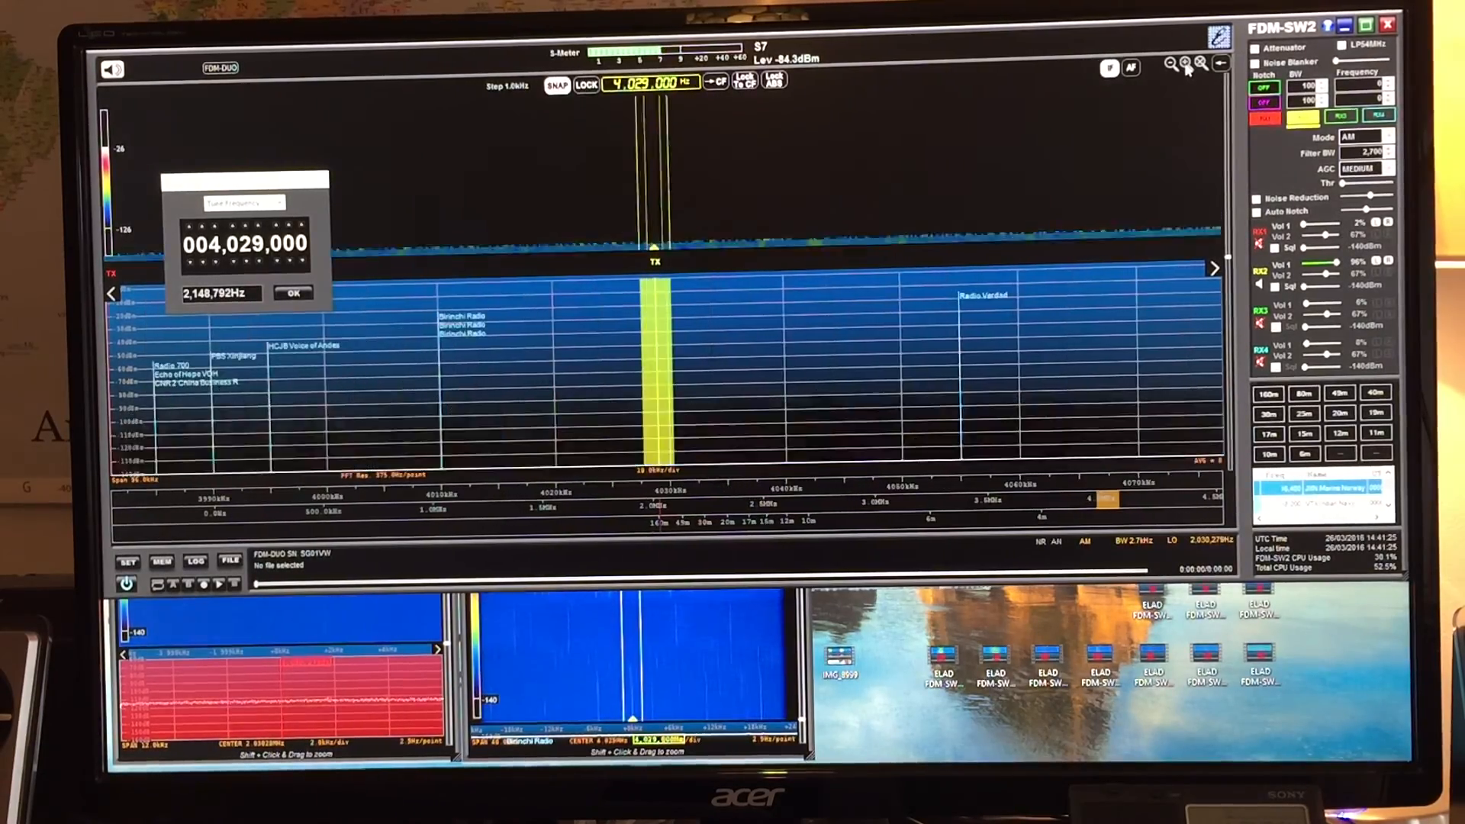